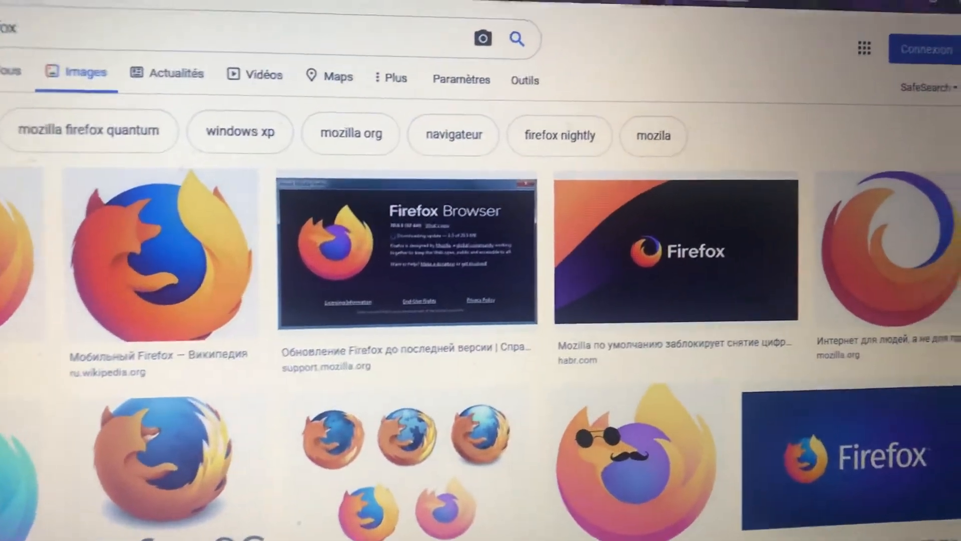
- Bring up Firefox's main (hamburger) menu over the image search results
click(943, 20)
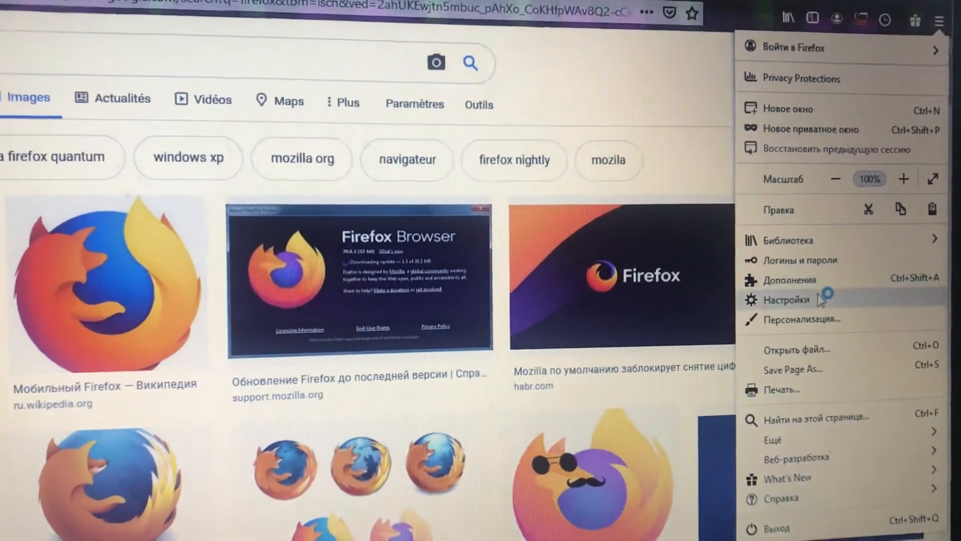
- Go to Settings and show the General section with the Startup options
click(791, 299)
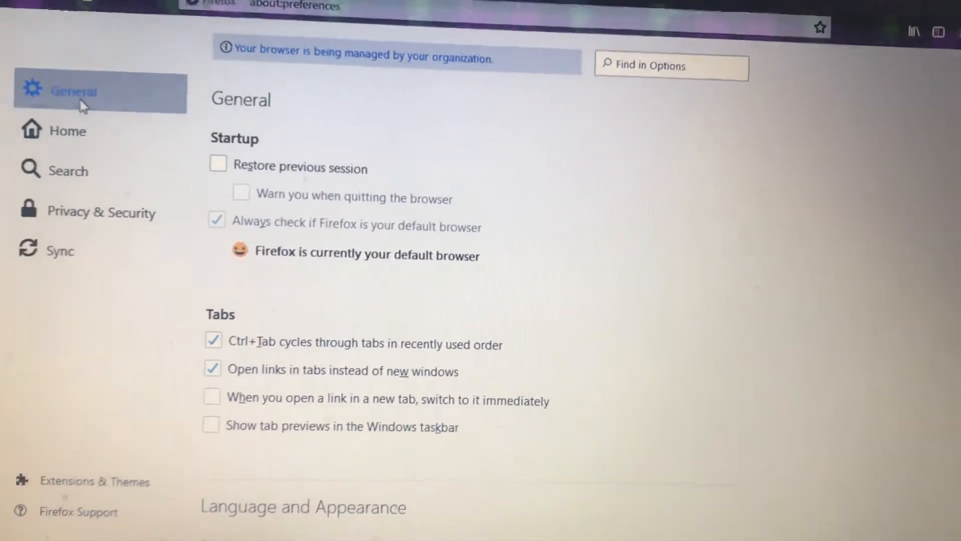
click(216, 166)
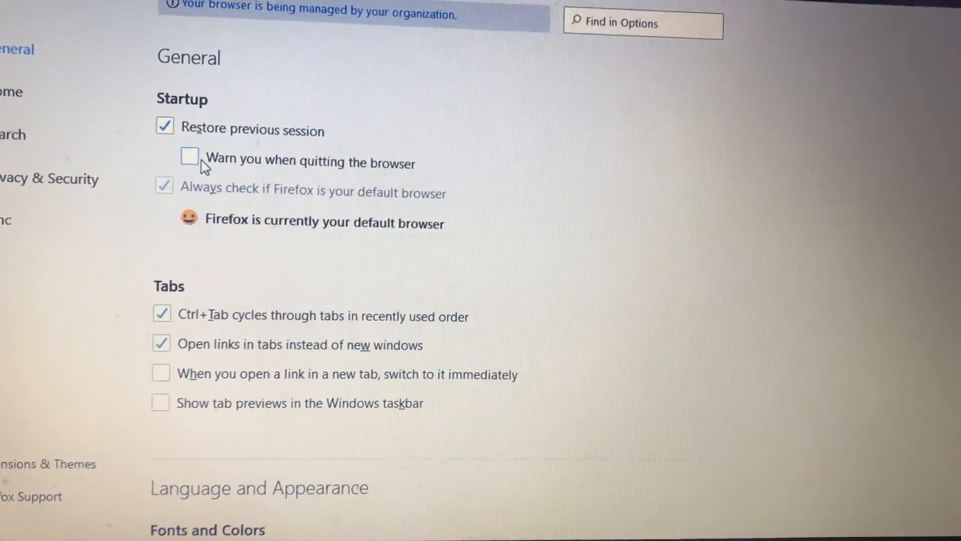